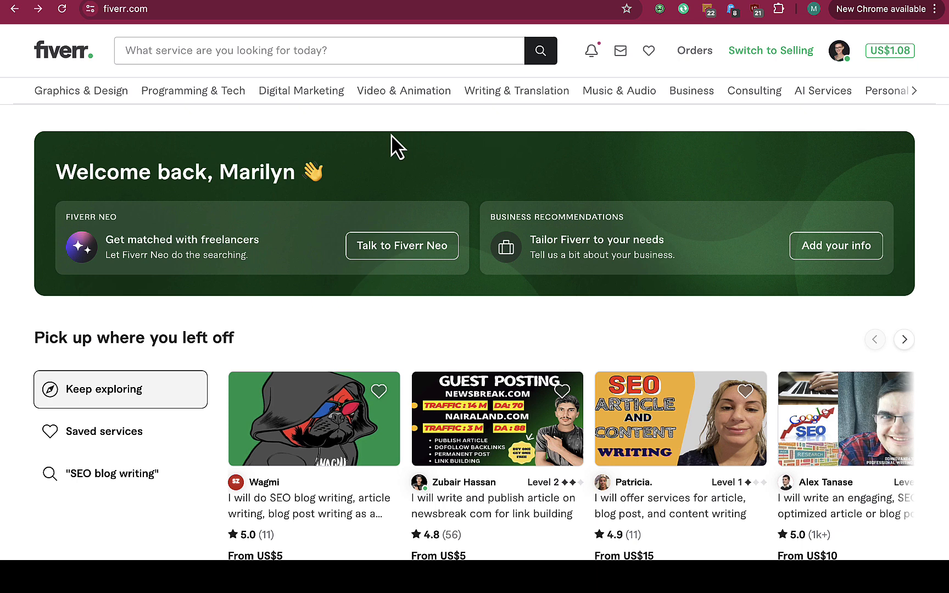
{"action": "mouse_move", "coordinate": [597, 125]}
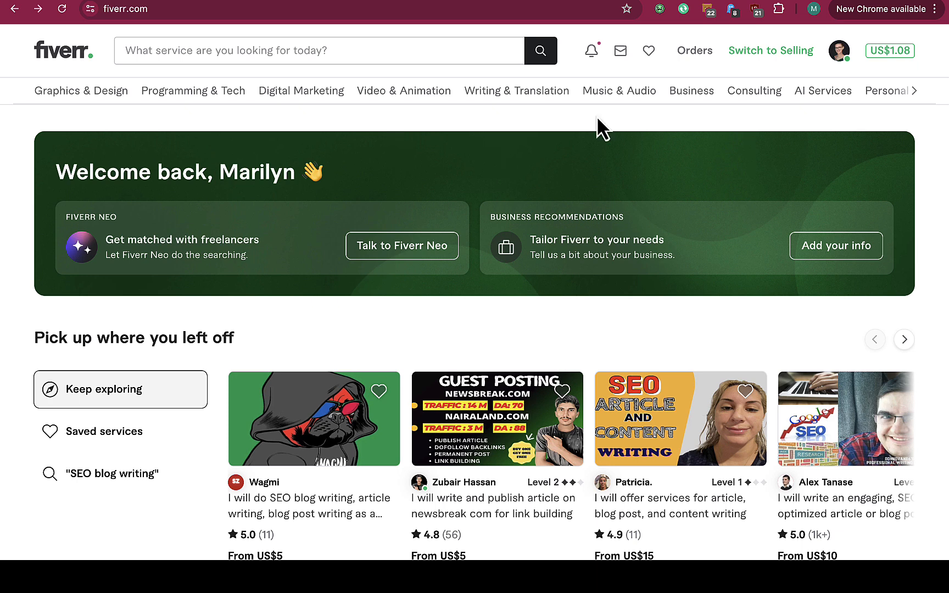
Open the messages dropdown from the homepage header to preview recent conversations
{"action": "left_click", "coordinate": [620, 51]}
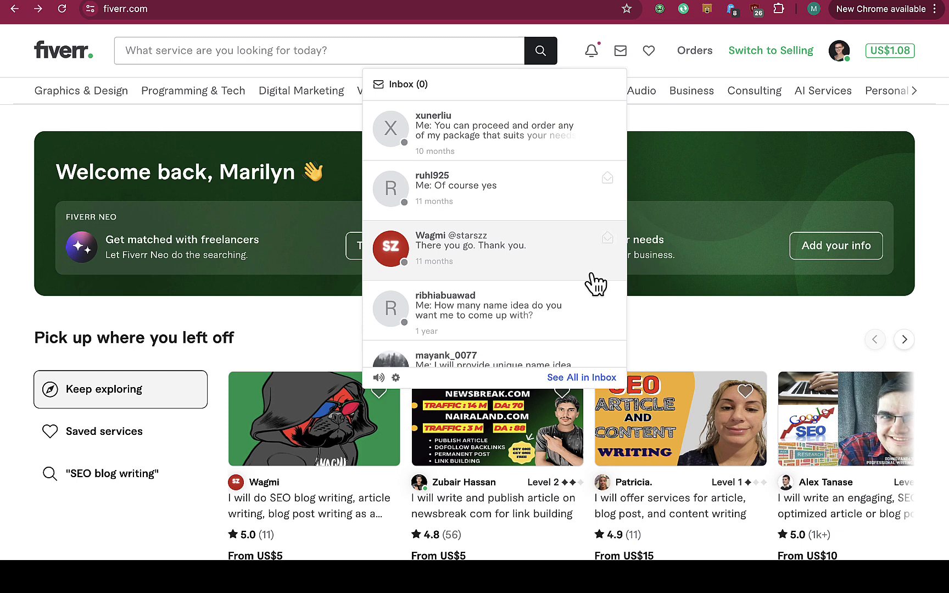
{"action": "mouse_move", "coordinate": [594, 393]}
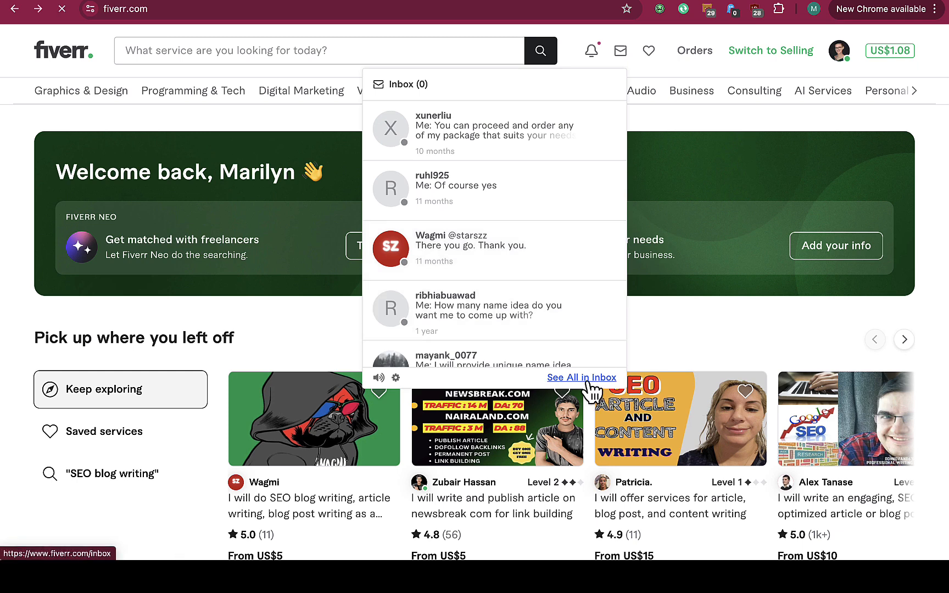
{"action": "left_click", "coordinate": [581, 377]}
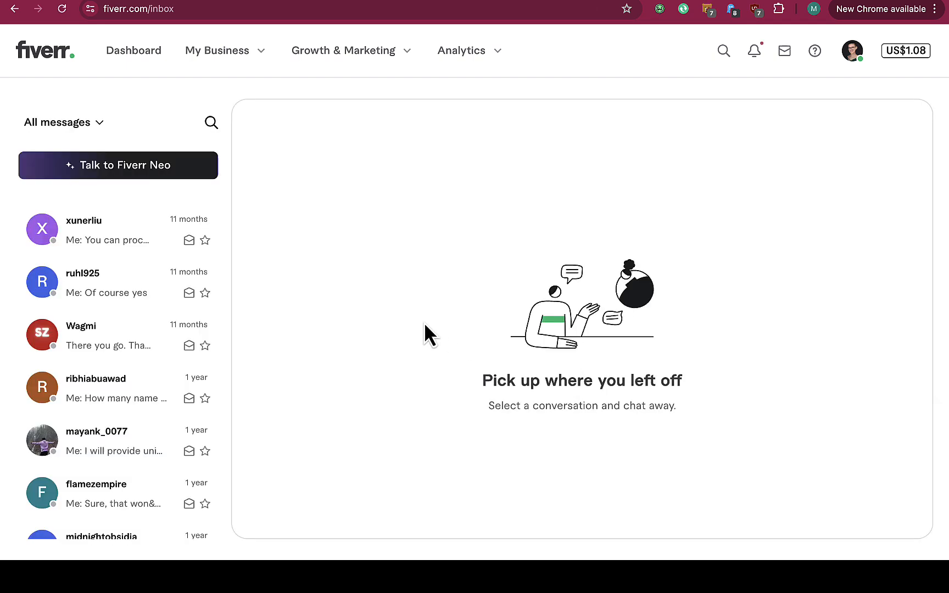
{"action": "mouse_move", "coordinate": [126, 240]}
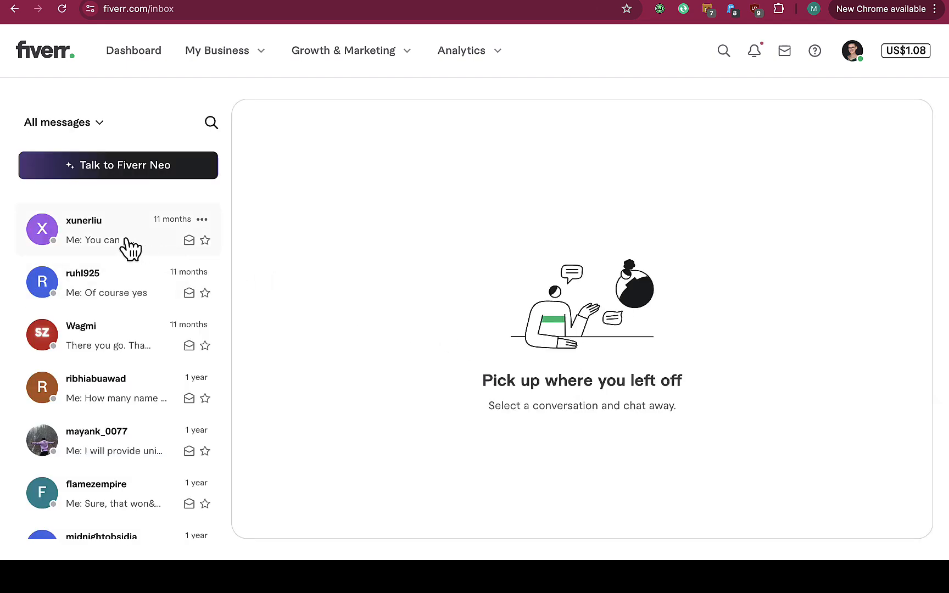
{"action": "left_click", "coordinate": [98, 229]}
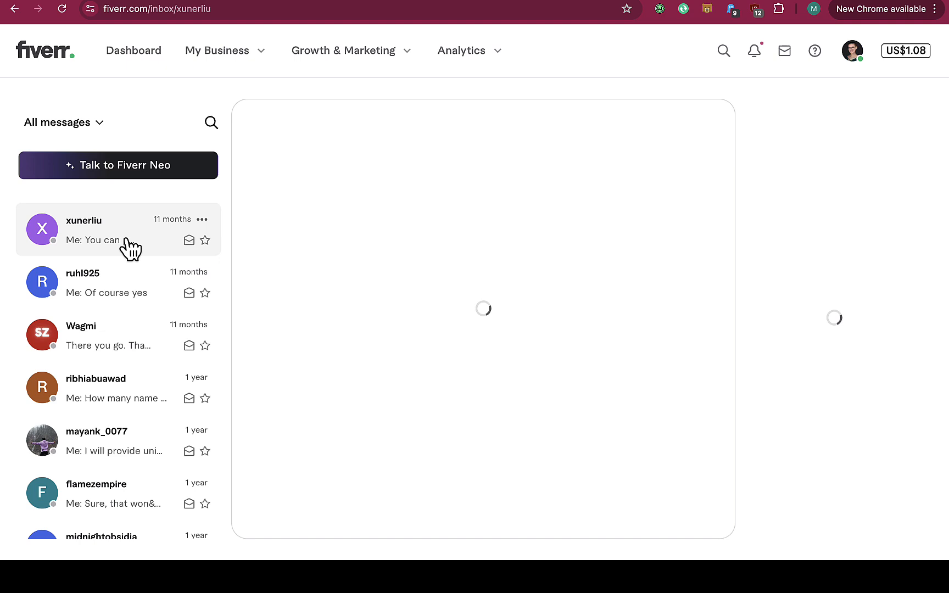
{"action": "left_click", "coordinate": [109, 230]}
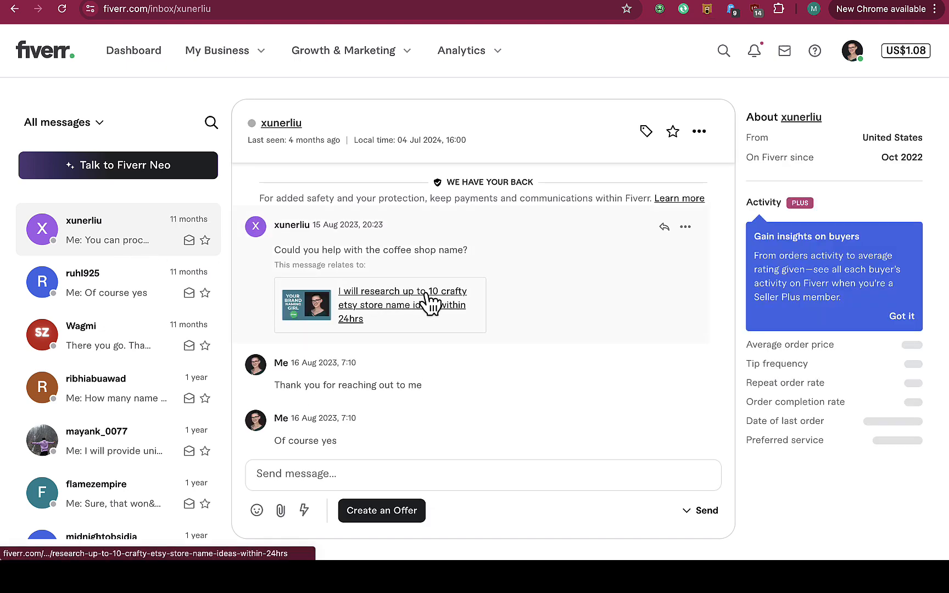
{"action": "mouse_move", "coordinate": [624, 279]}
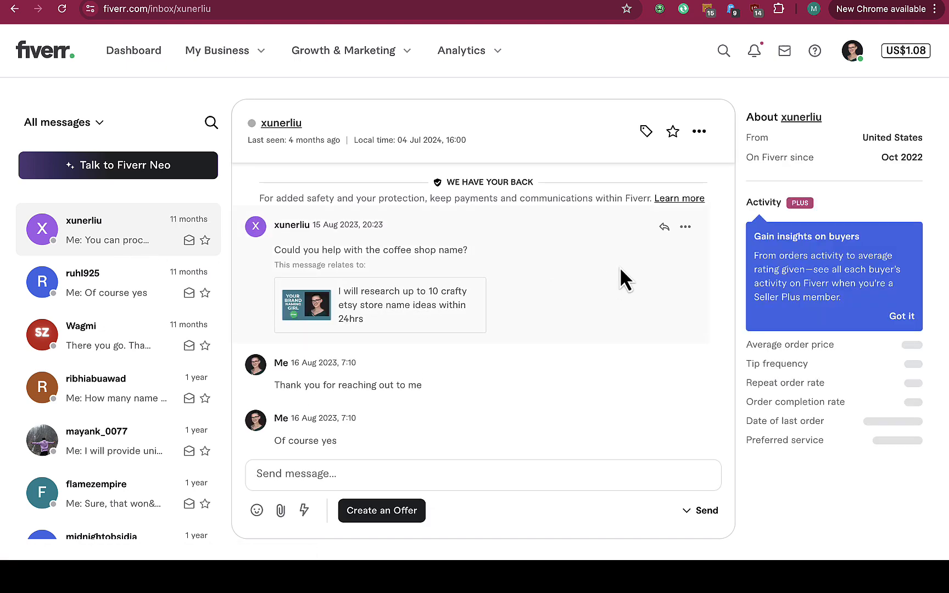
{"action": "mouse_move", "coordinate": [684, 268]}
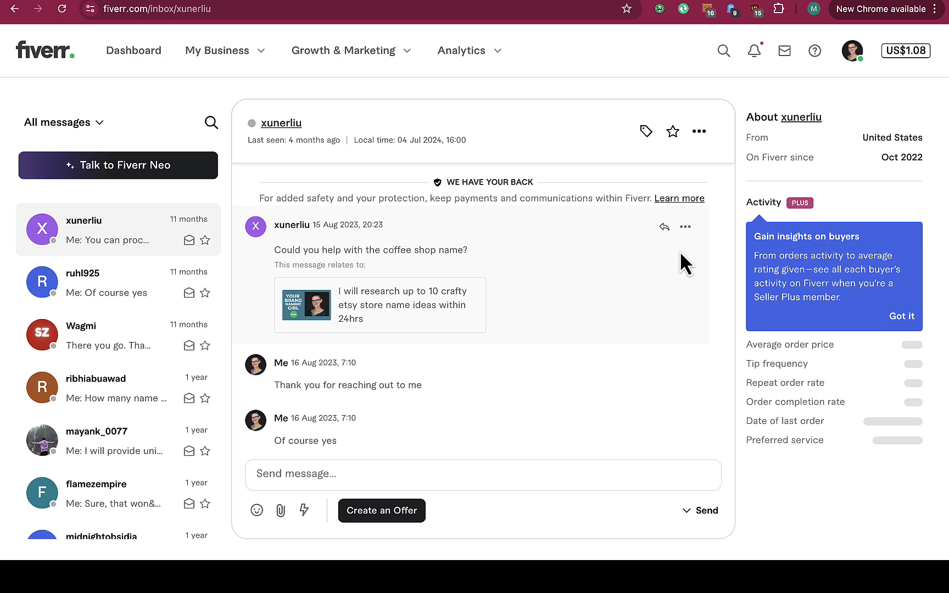
{"action": "mouse_move", "coordinate": [685, 226]}
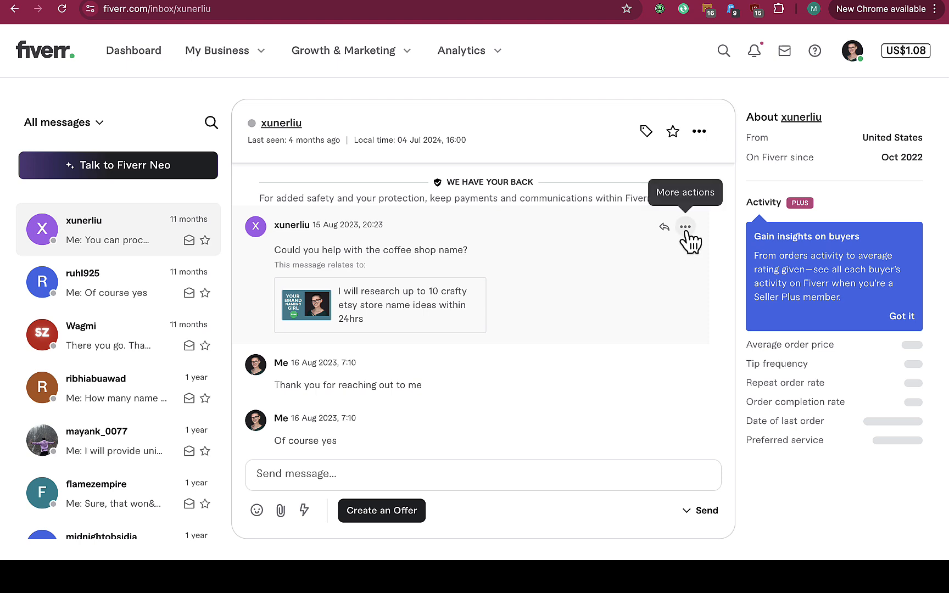
{"action": "left_click", "coordinate": [686, 226]}
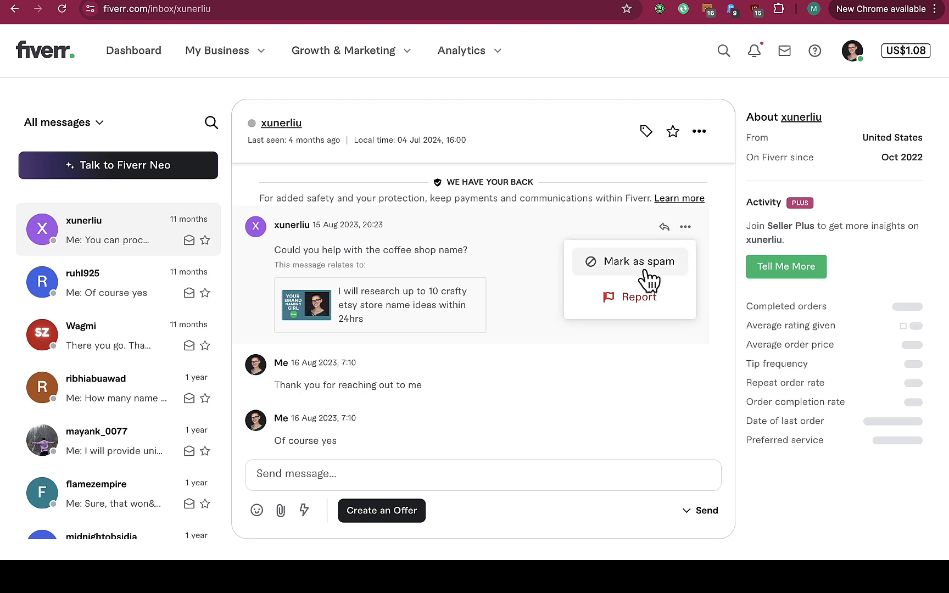
{"action": "mouse_move", "coordinate": [726, 286]}
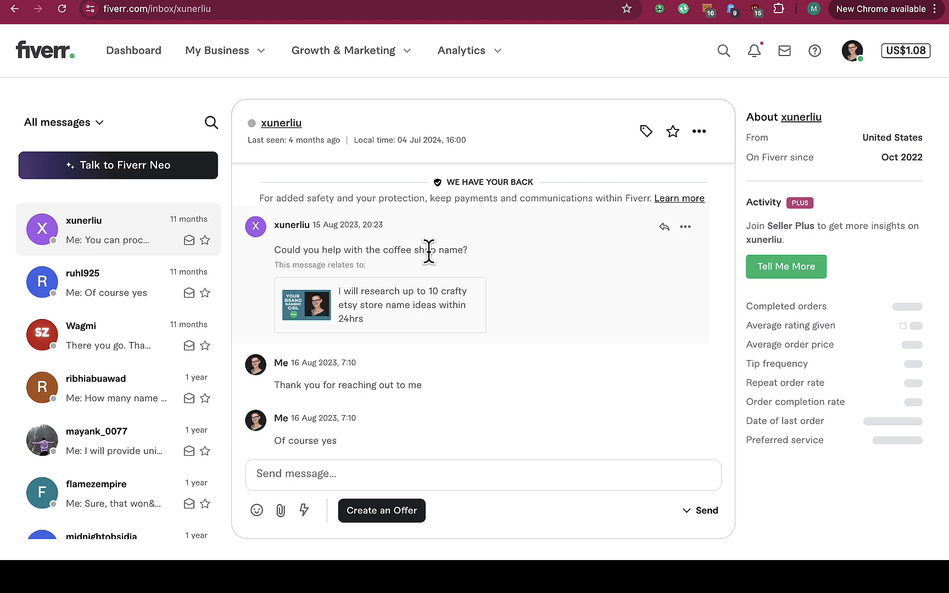
Show the conversation menu with Mark as unread, Move to archive and Delete
{"action": "scroll", "scroll_direction": "down", "scroll_amount": 3}
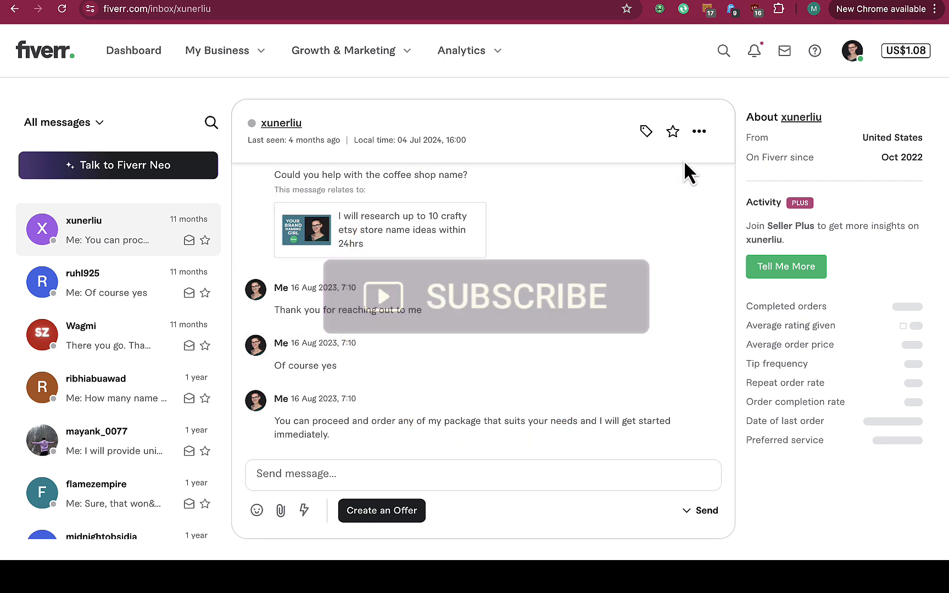
{"action": "left_click", "coordinate": [699, 131]}
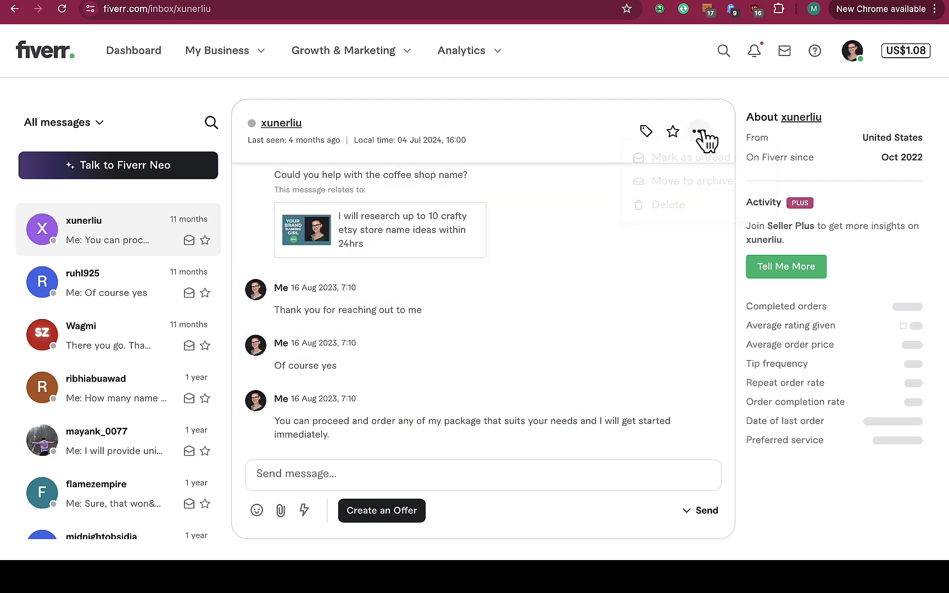
{"action": "left_click", "coordinate": [699, 131]}
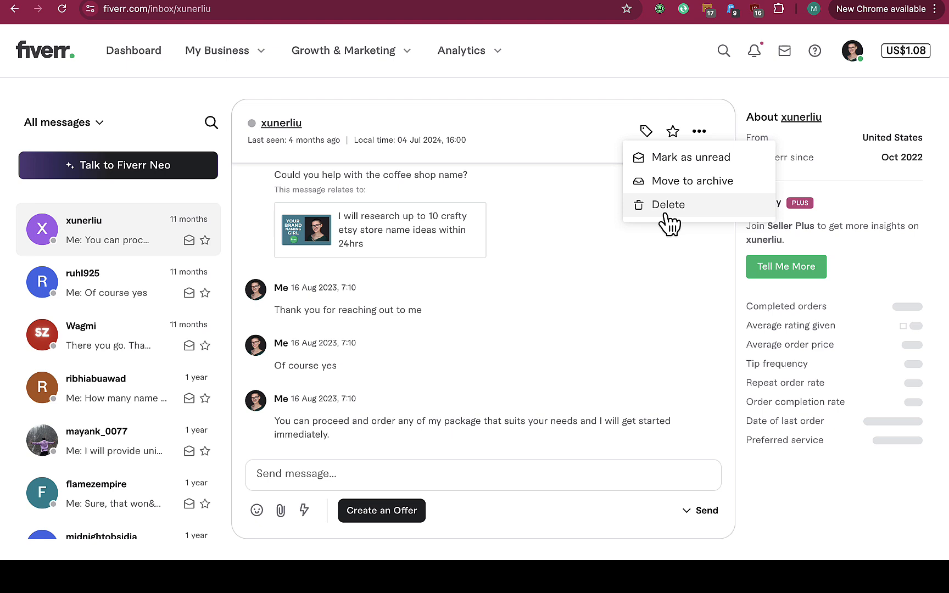
{"action": "mouse_move", "coordinate": [680, 206]}
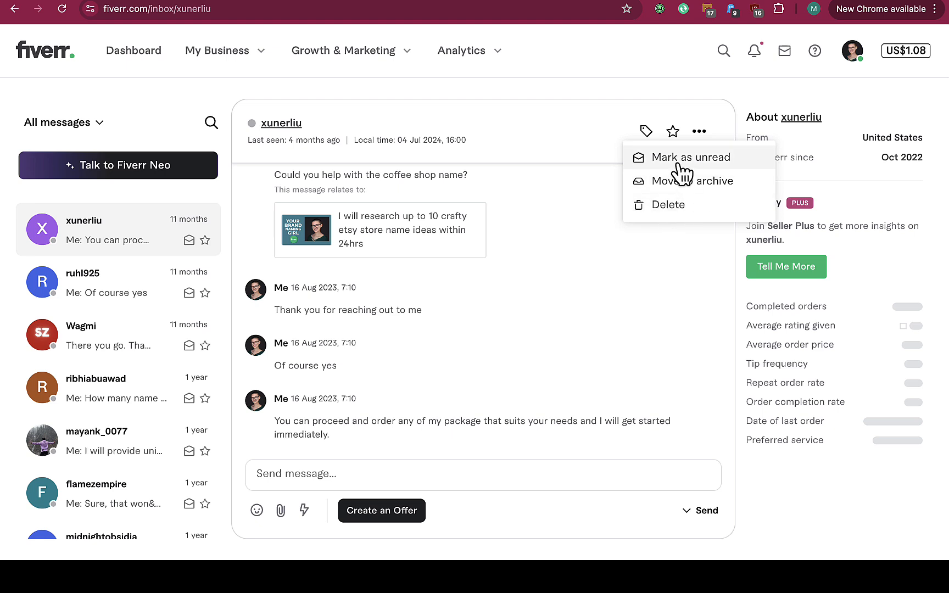
{"action": "mouse_move", "coordinate": [700, 181]}
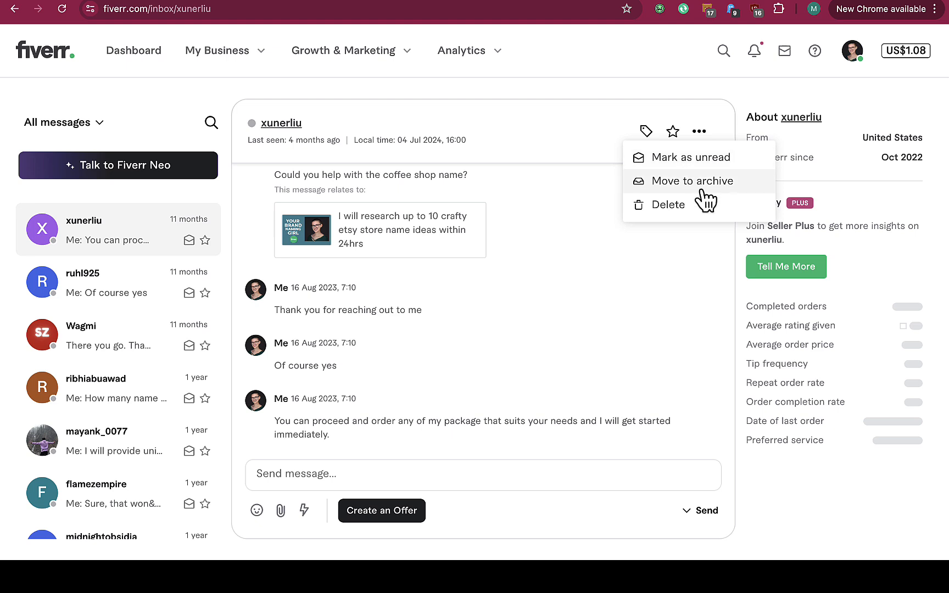
{"action": "mouse_move", "coordinate": [599, 246]}
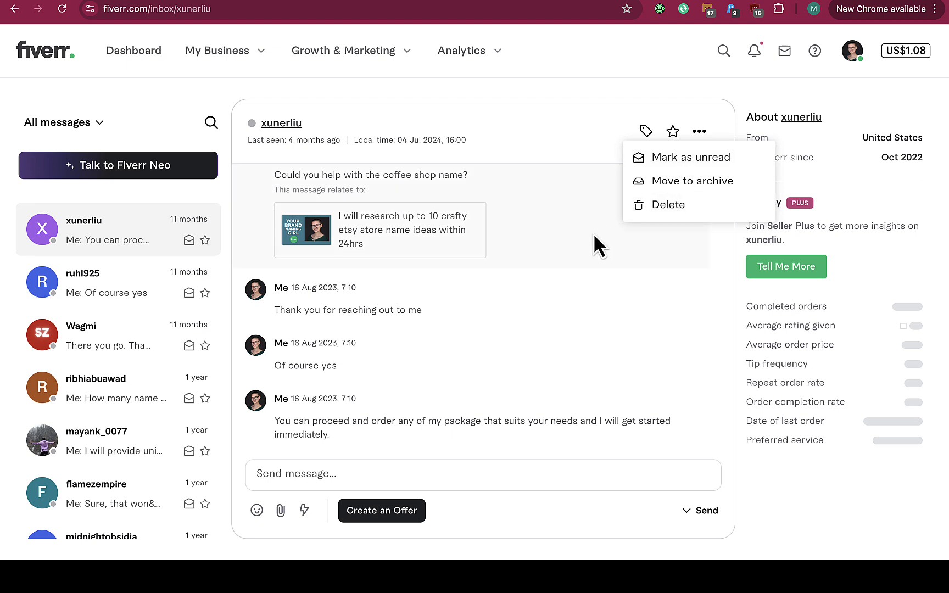
{"action": "mouse_move", "coordinate": [708, 281]}
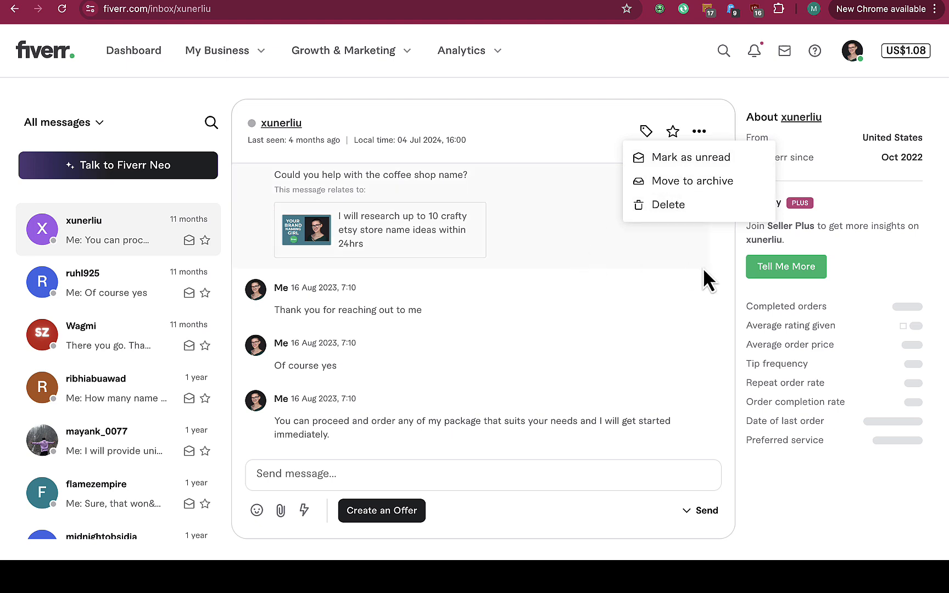